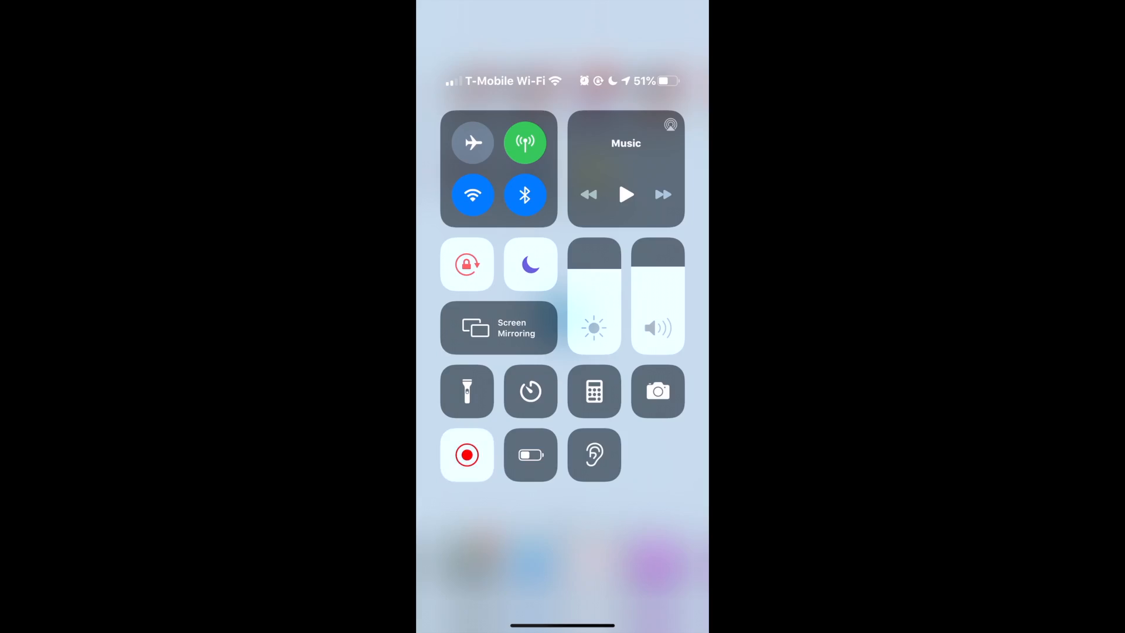
# - Launch PicsArt from the home-screen folder of photo editing apps
pyautogui.click(561, 560)
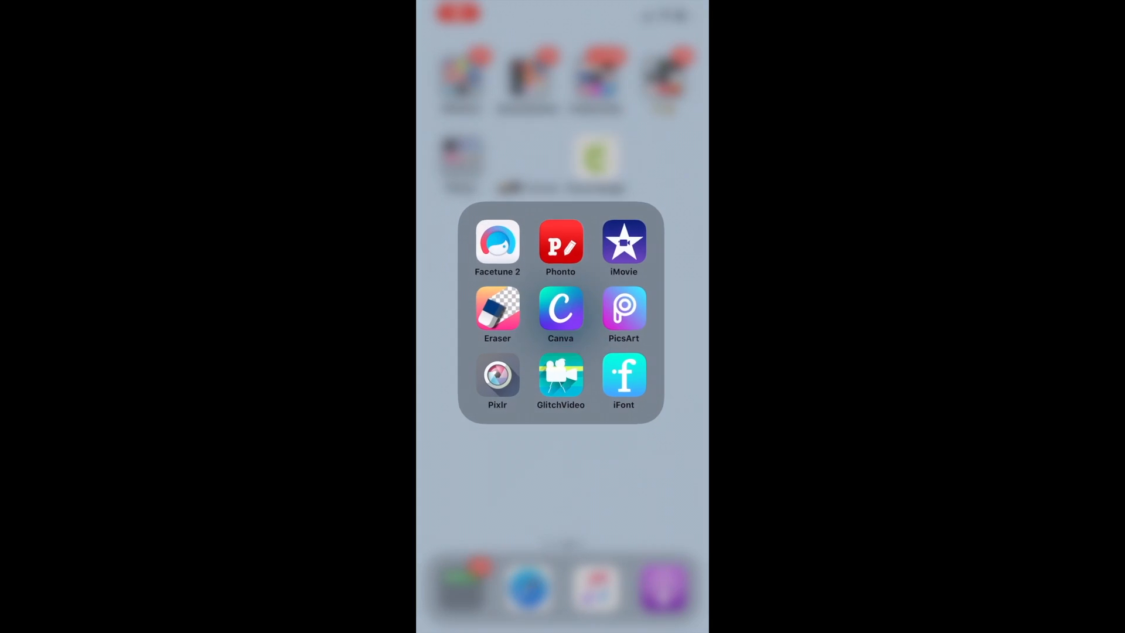
pyautogui.click(560, 375)
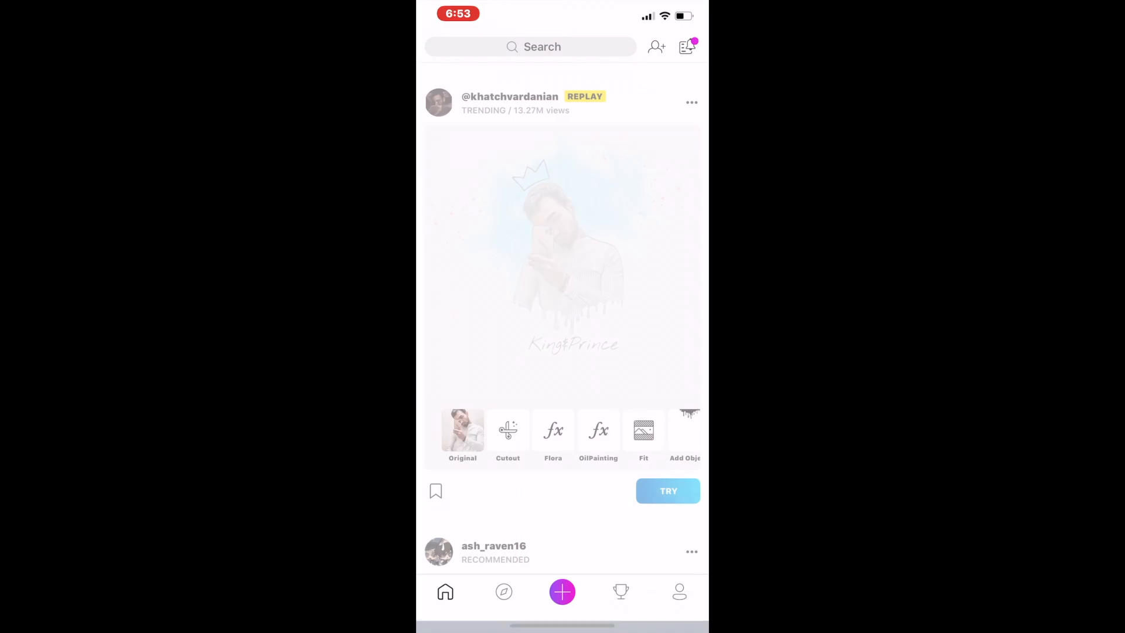
# - Start a new PicsArt creation and scroll through the create options
pyautogui.click(562, 591)
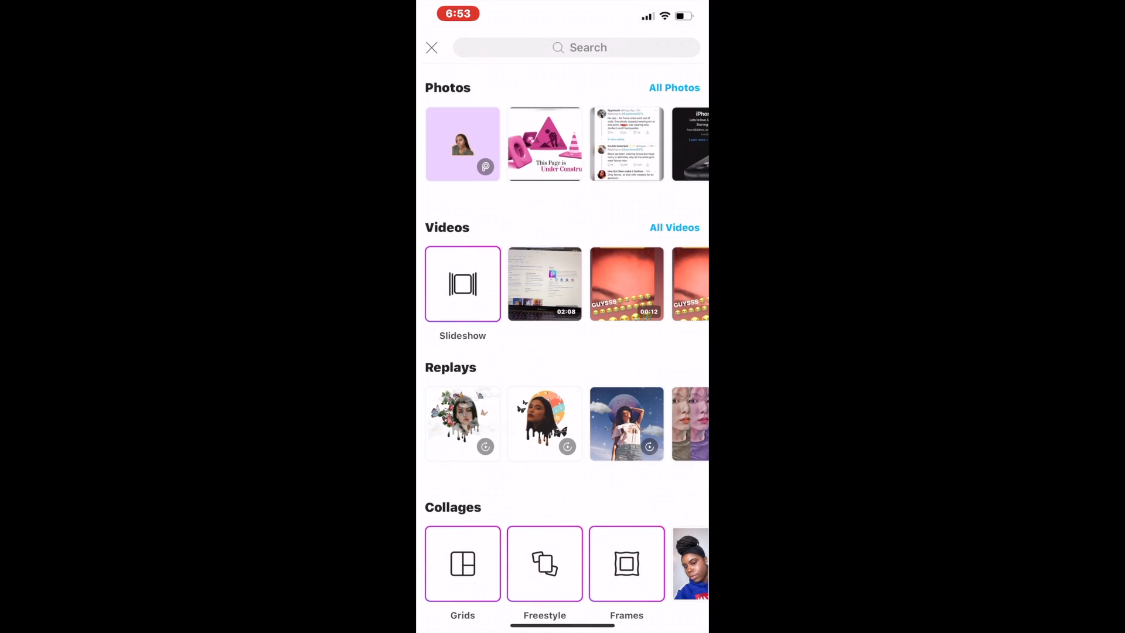
pyautogui.scroll(-3)
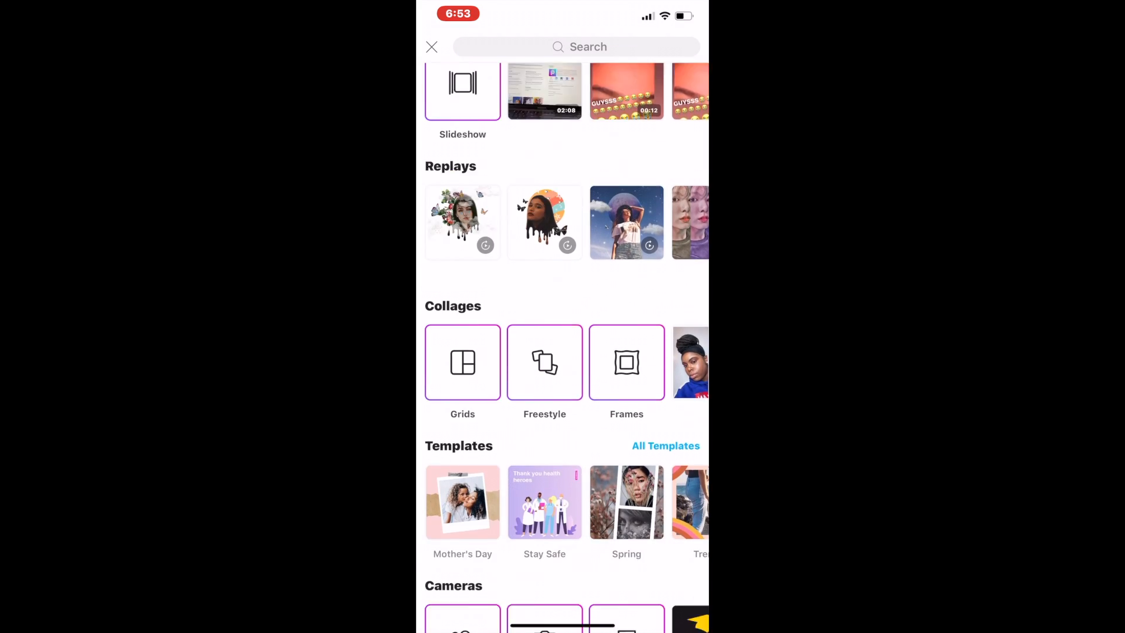
pyautogui.scroll(-3)
pyautogui.write('EX')
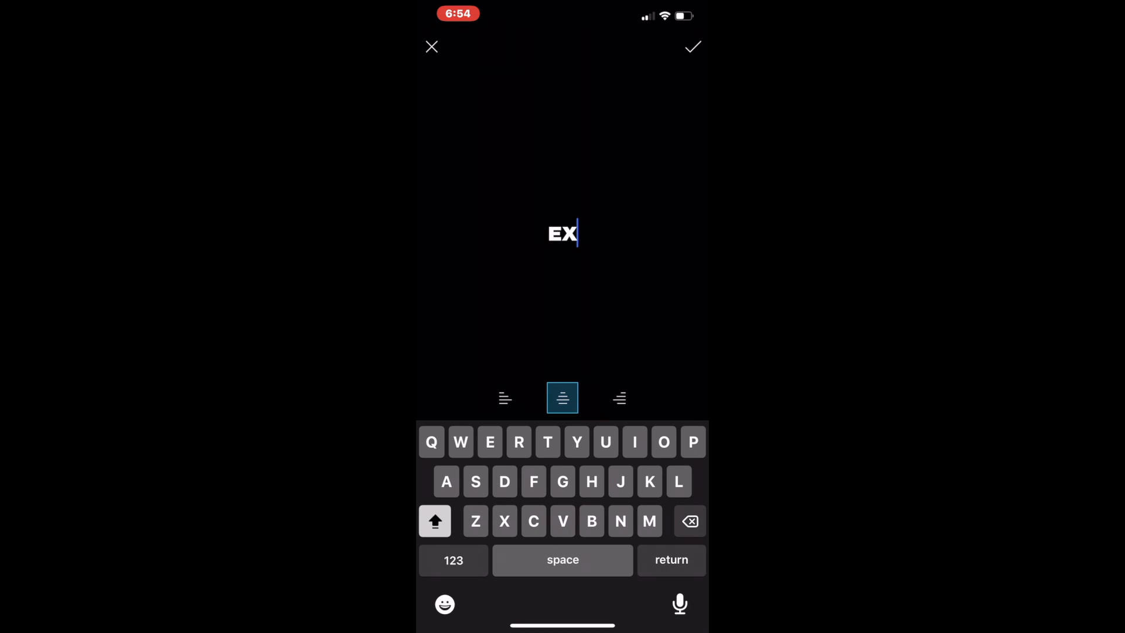
# - Enter the word EXPENSIVE as the text element and confirm it
pyautogui.write('PENSI')
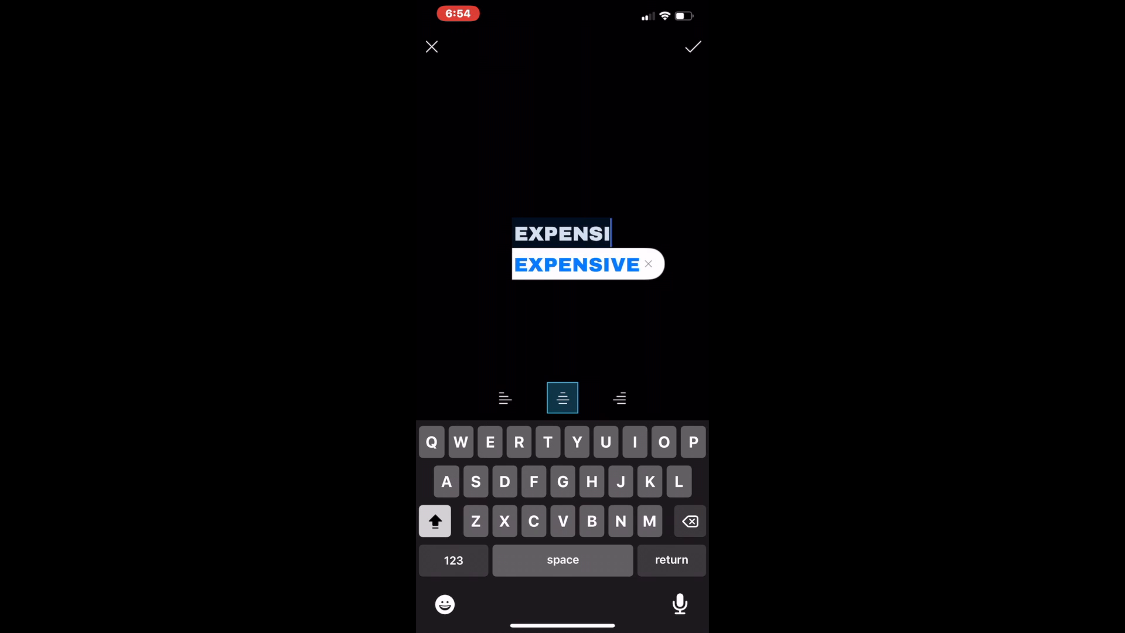
pyautogui.click(575, 264)
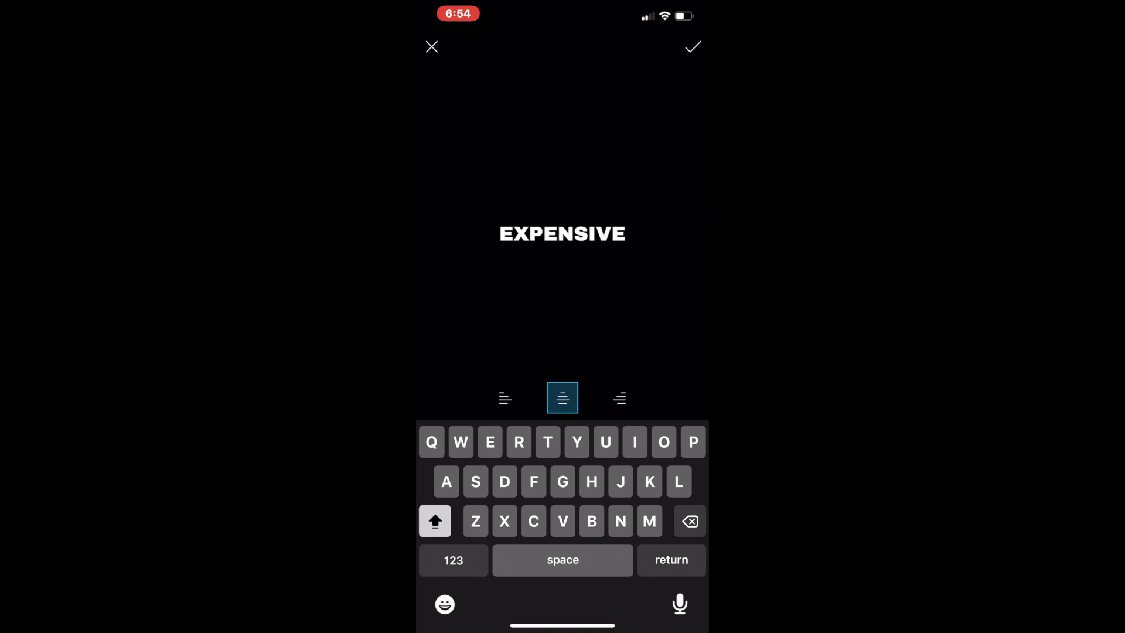
pyautogui.click(692, 46)
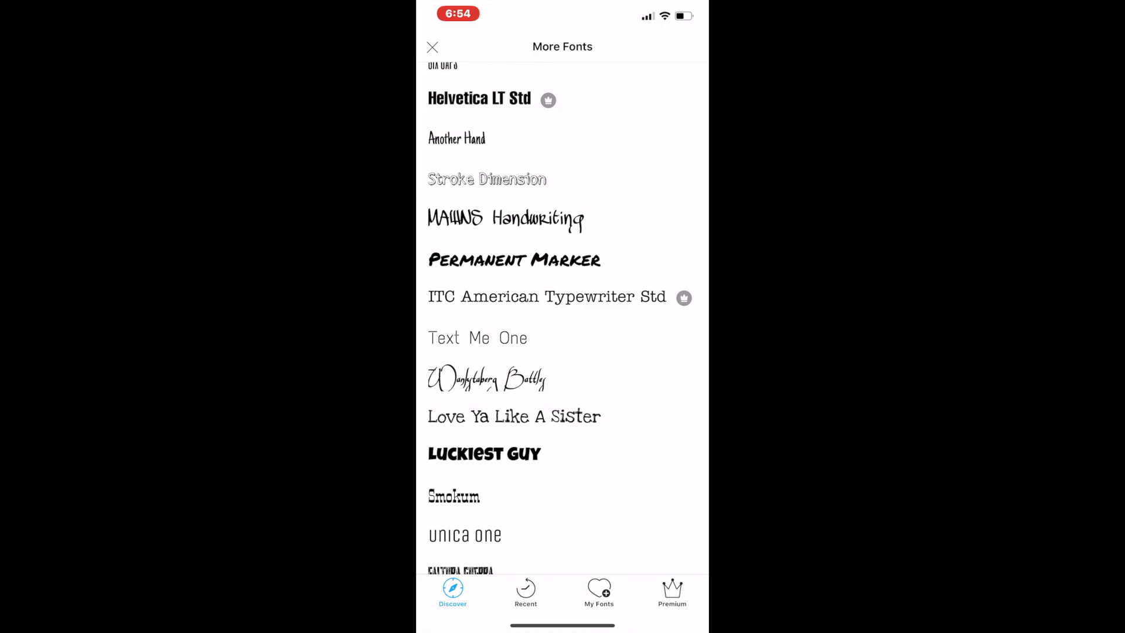
# - Apply a condensed bold font from More Fonts and enlarge EXPENSIVE across the canvas
pyautogui.click(484, 452)
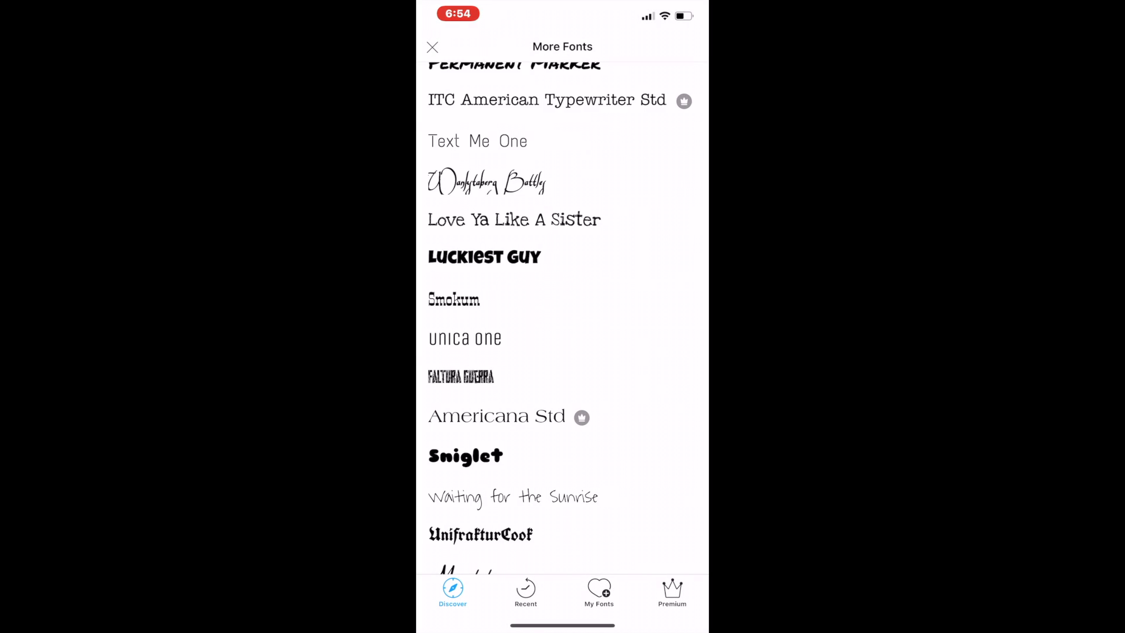
pyautogui.click(432, 47)
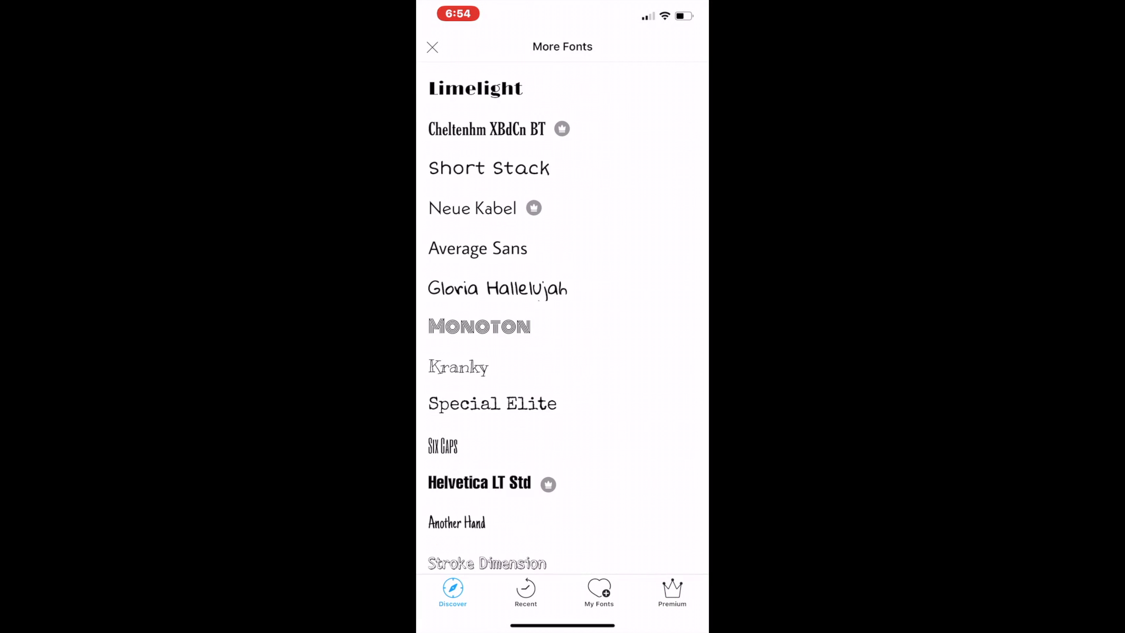
pyautogui.click(432, 47)
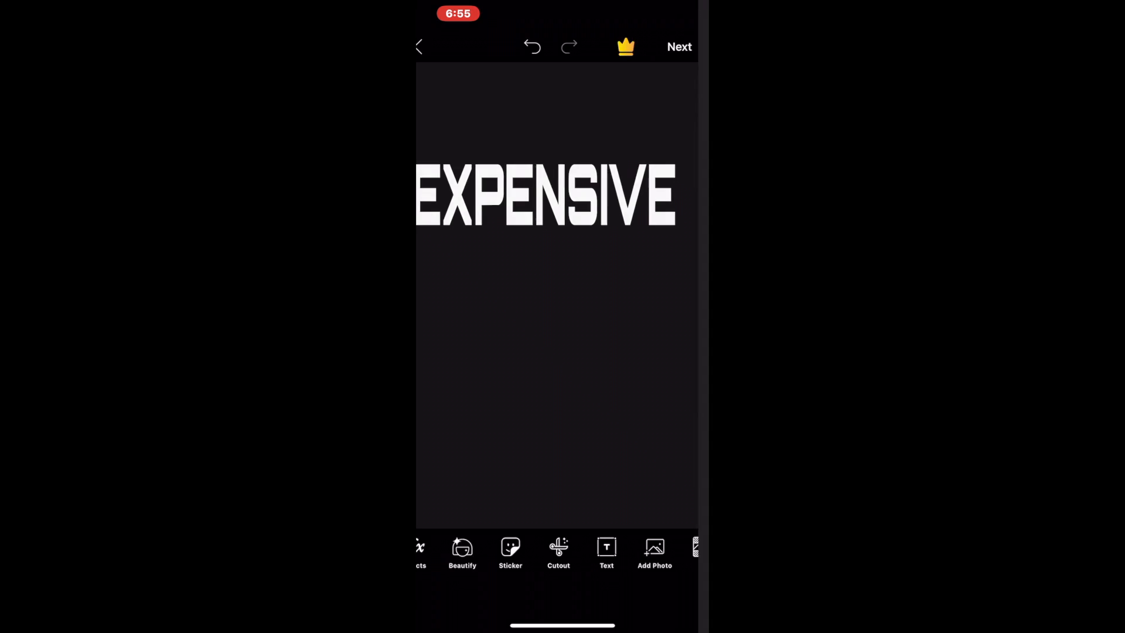
# - Download the EXPENSIVE design to Photos and return to the home screen
pyautogui.click(677, 47)
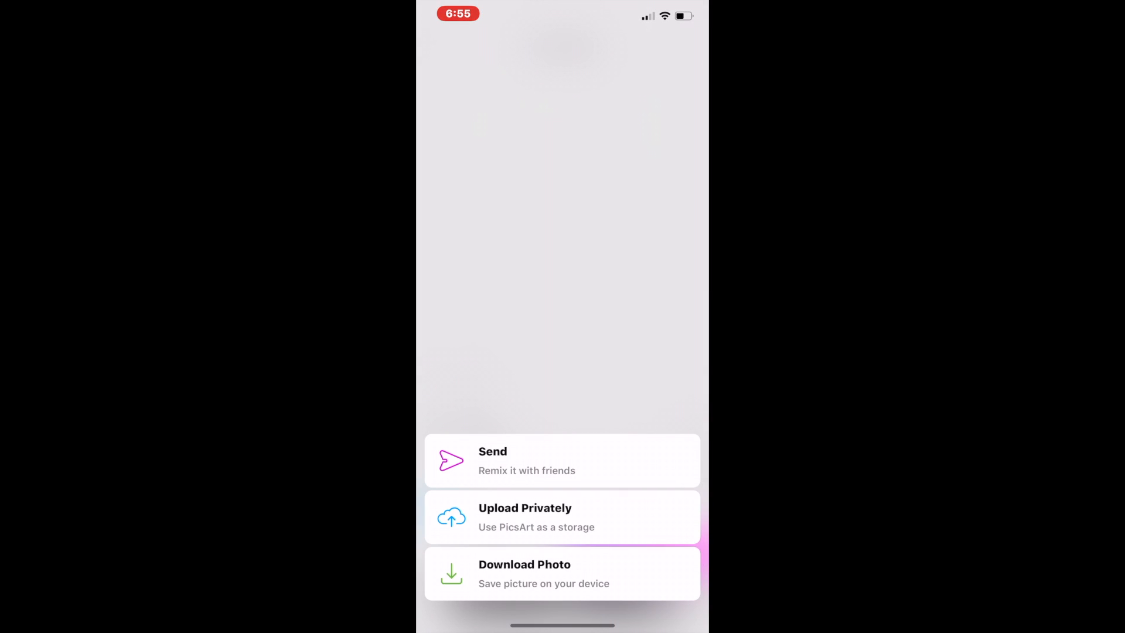
pyautogui.click(562, 573)
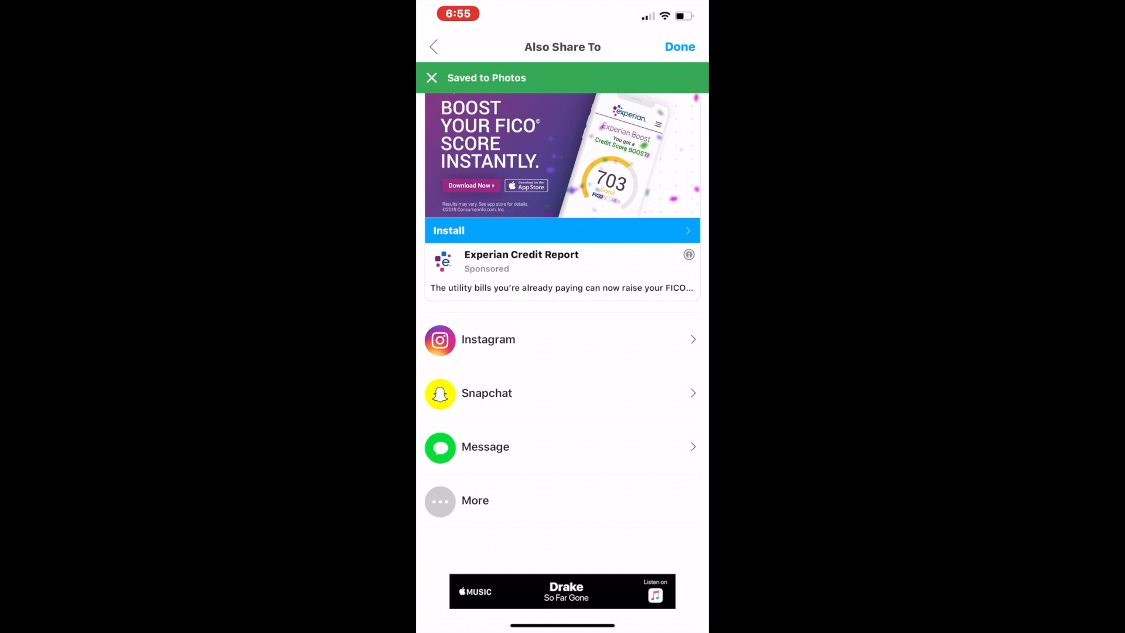
pyautogui.click(431, 77)
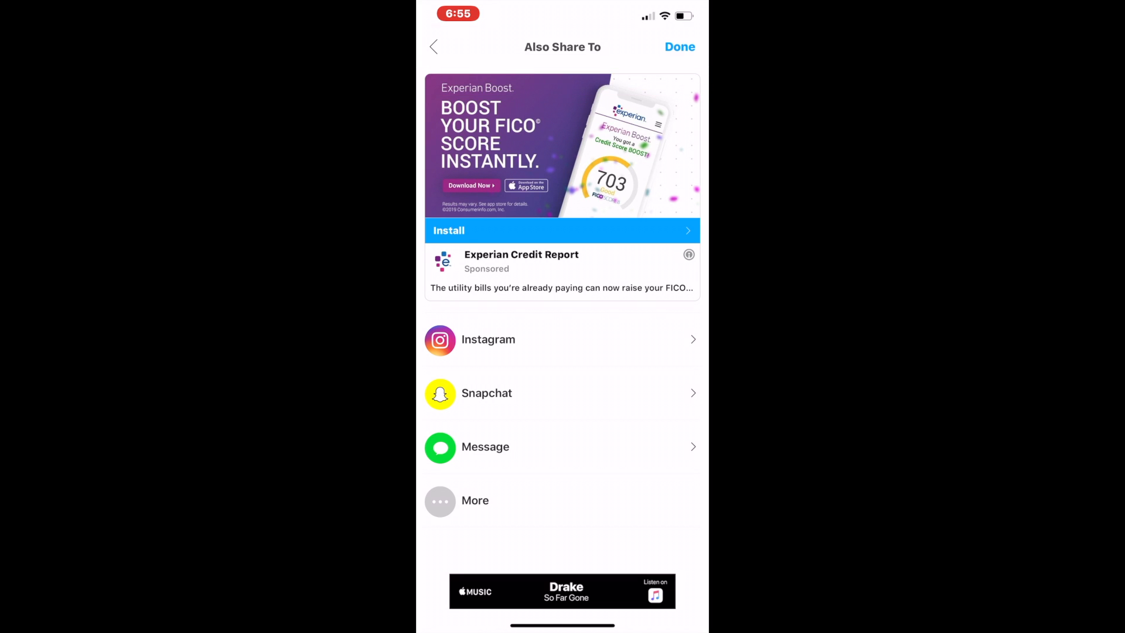
pyautogui.click(678, 47)
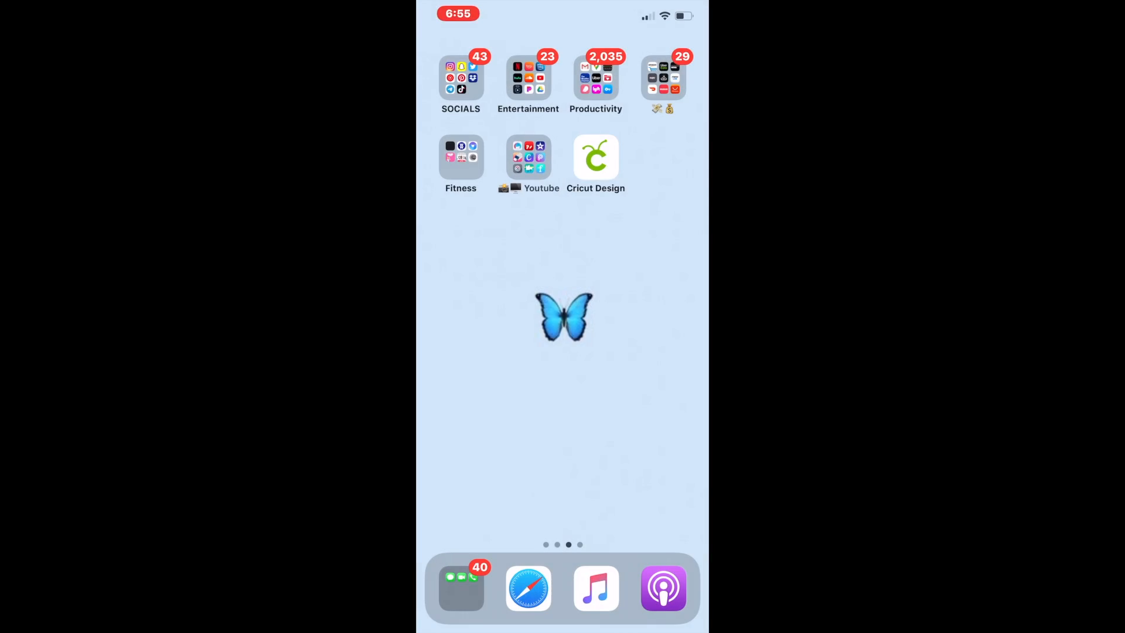
# - In Cricut Design Space, upload the saved EXPENSIVE picture from All Photos
pyautogui.click(595, 156)
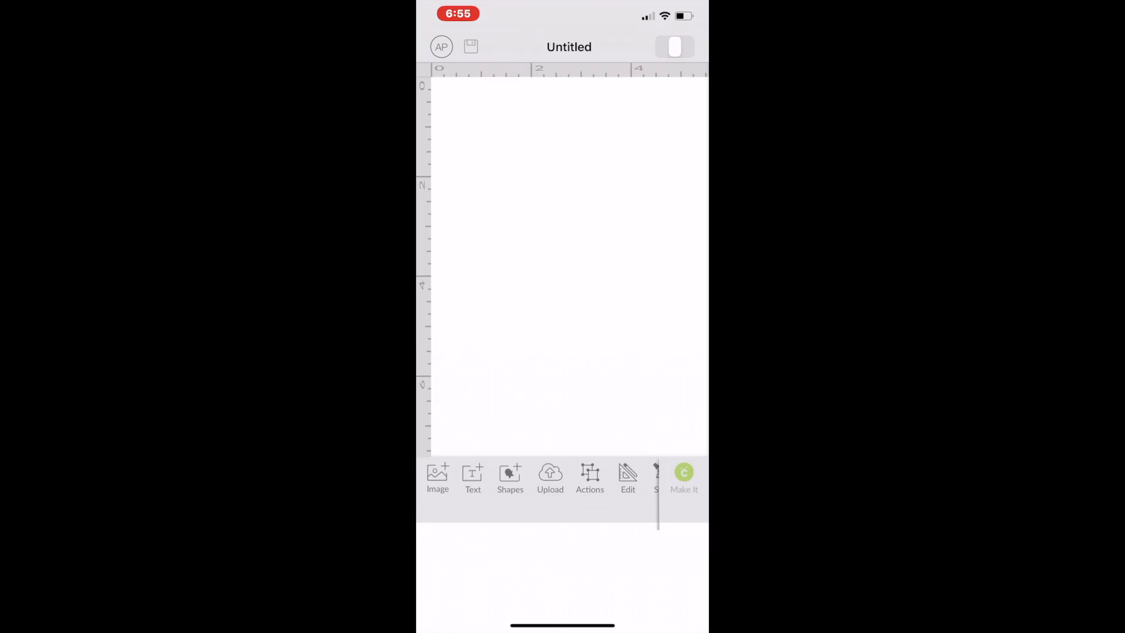
pyautogui.click(550, 476)
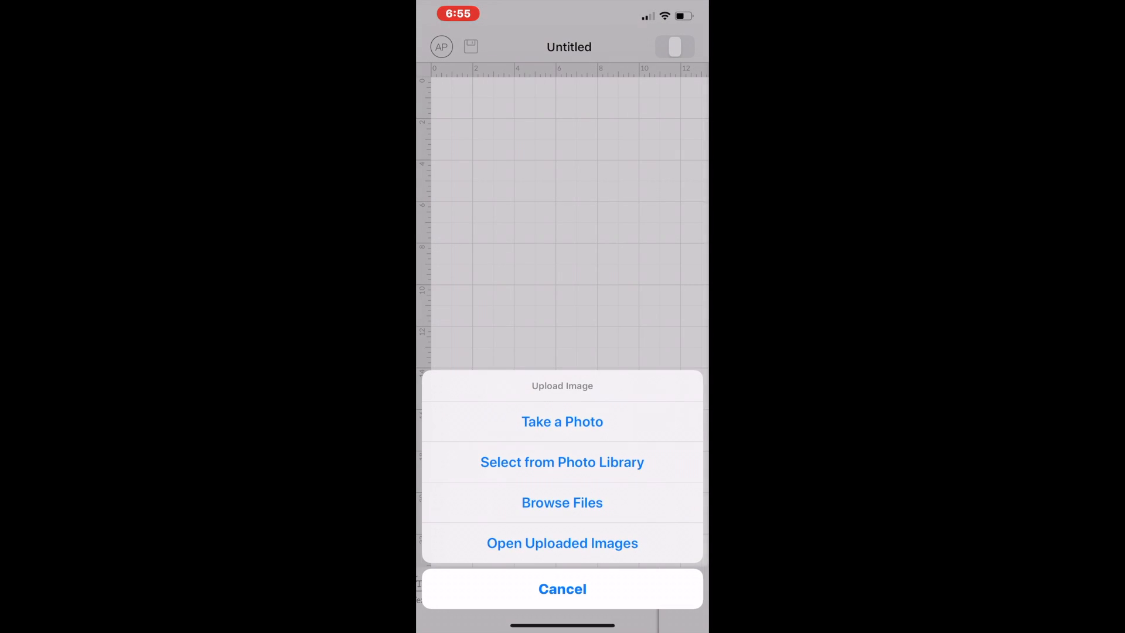
pyautogui.click(561, 462)
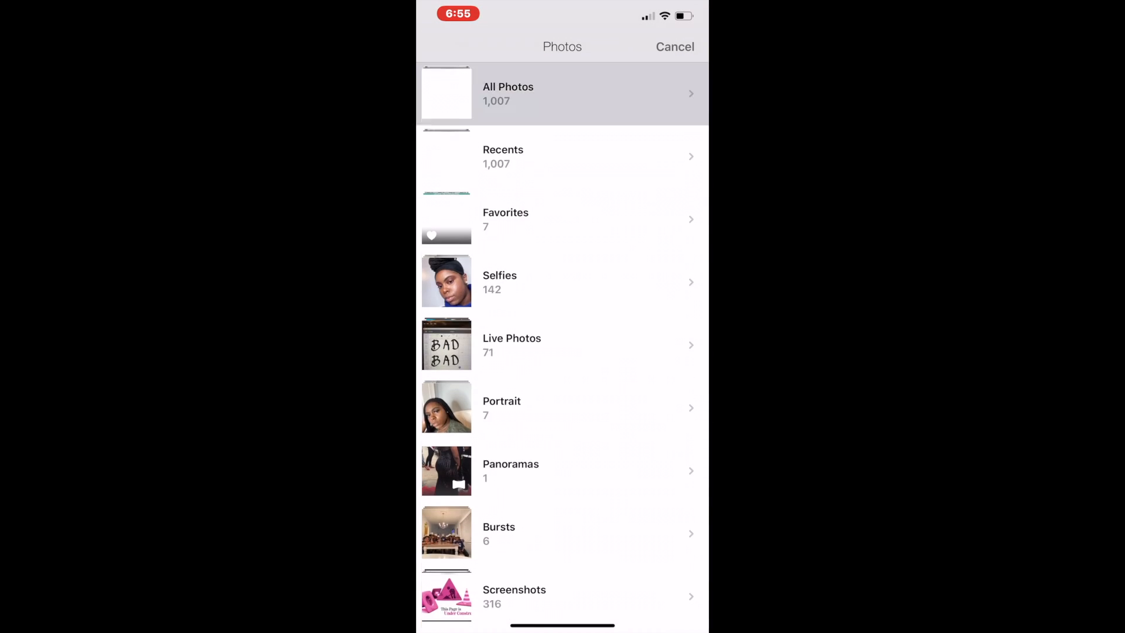
pyautogui.click(561, 94)
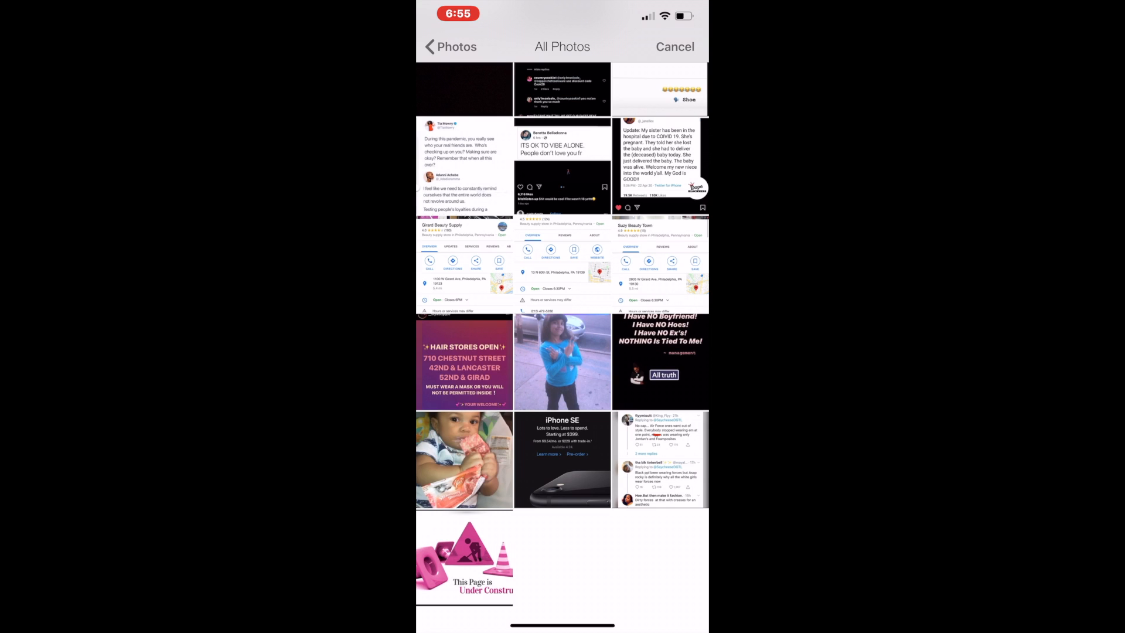
pyautogui.click(673, 46)
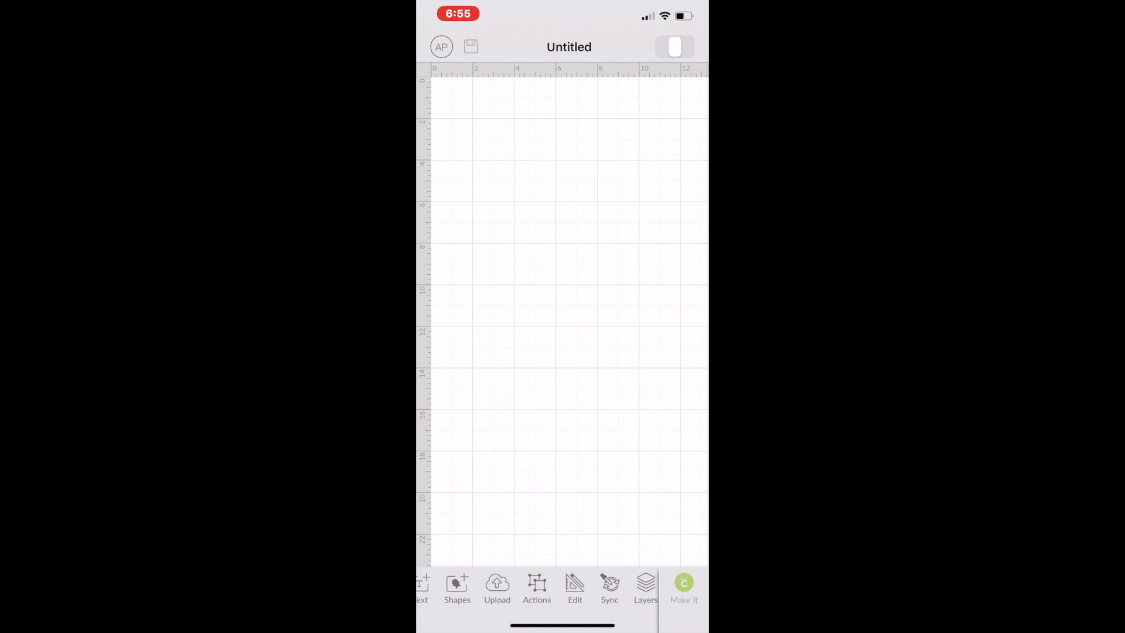
# - Pass Clean Up and Refine, then save it as a Cut Image named 'expensive'
pyautogui.click(497, 588)
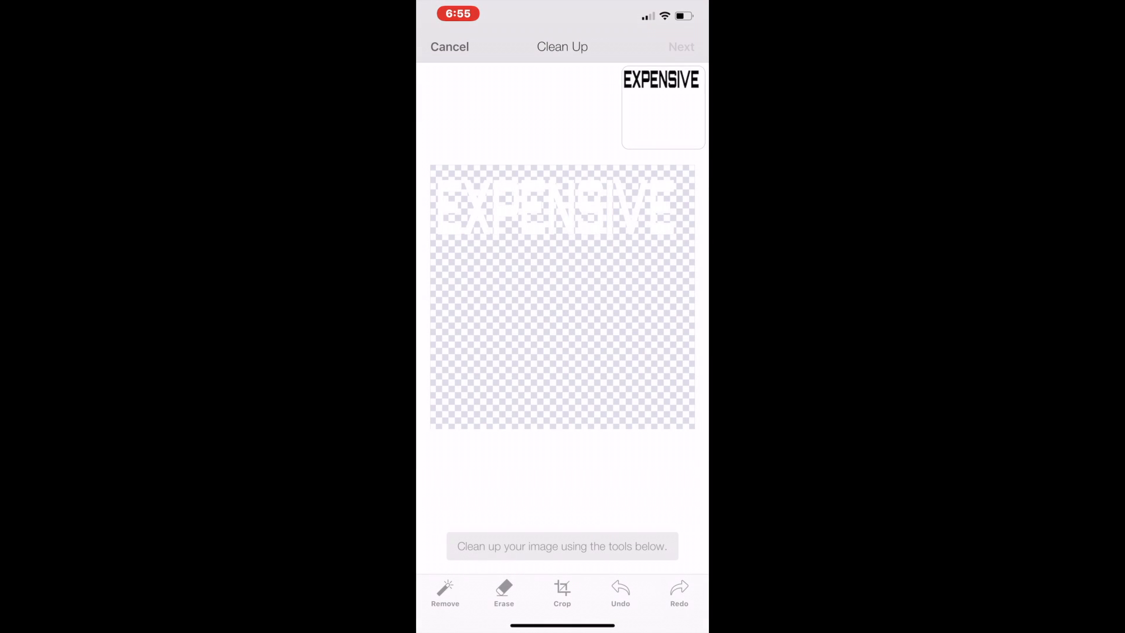
pyautogui.click(679, 47)
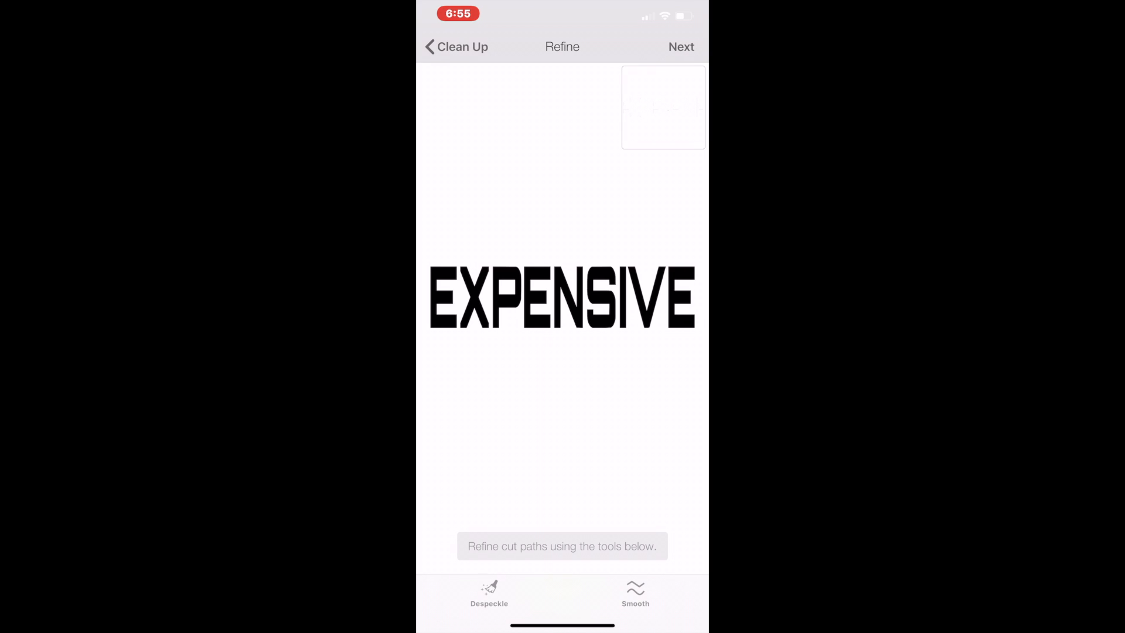
pyautogui.click(680, 47)
pyautogui.write('expe')
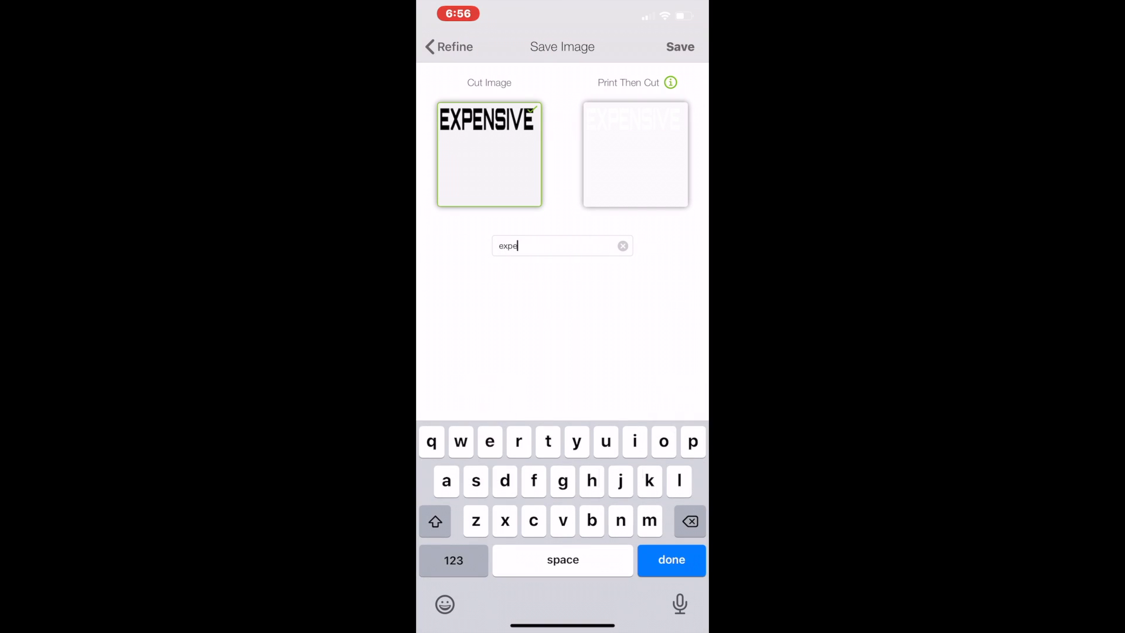
pyautogui.write('nsive')
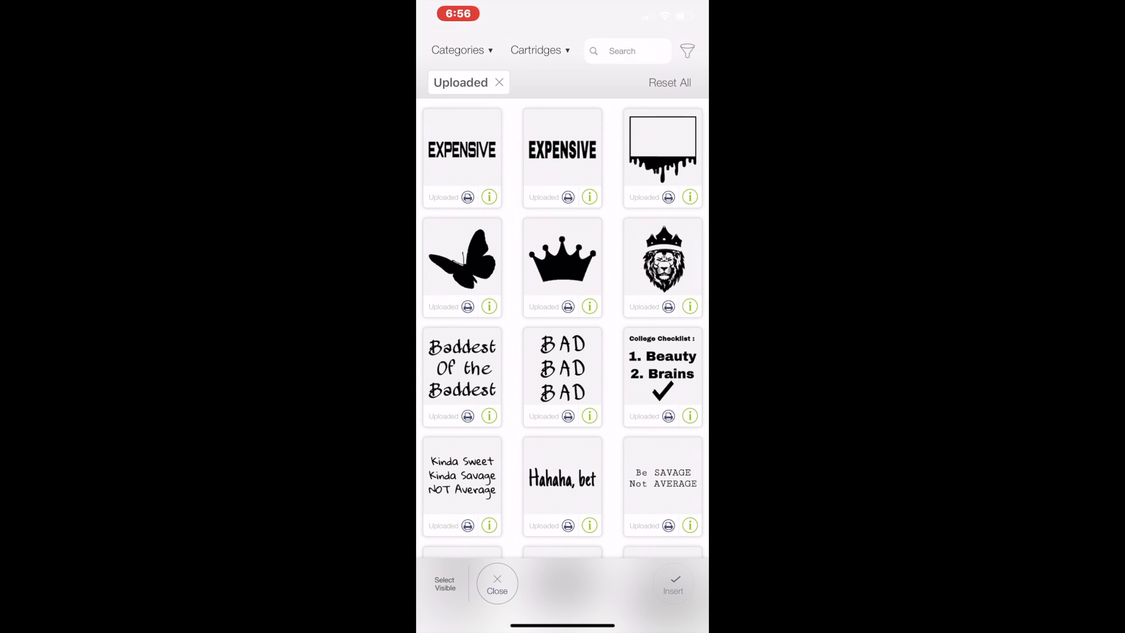
# - Select the newly saved EXPENSIVE image in the Uploaded images view
pyautogui.click(497, 582)
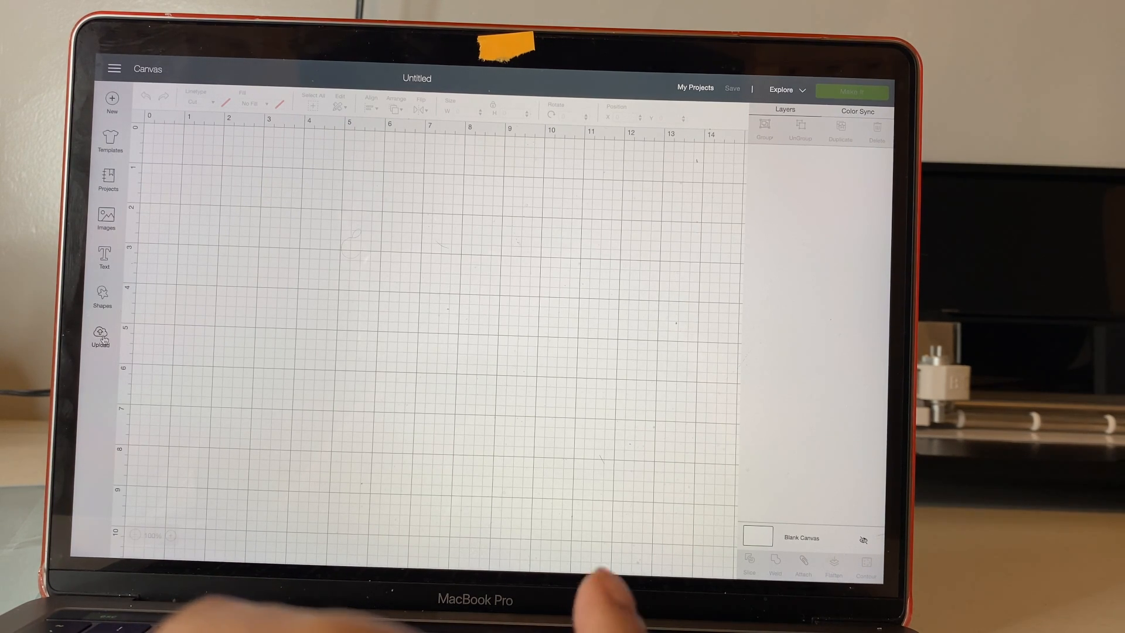
# - Insert the recently uploaded EXPENSIVE image onto the blank laptop canvas
pyautogui.click(100, 338)
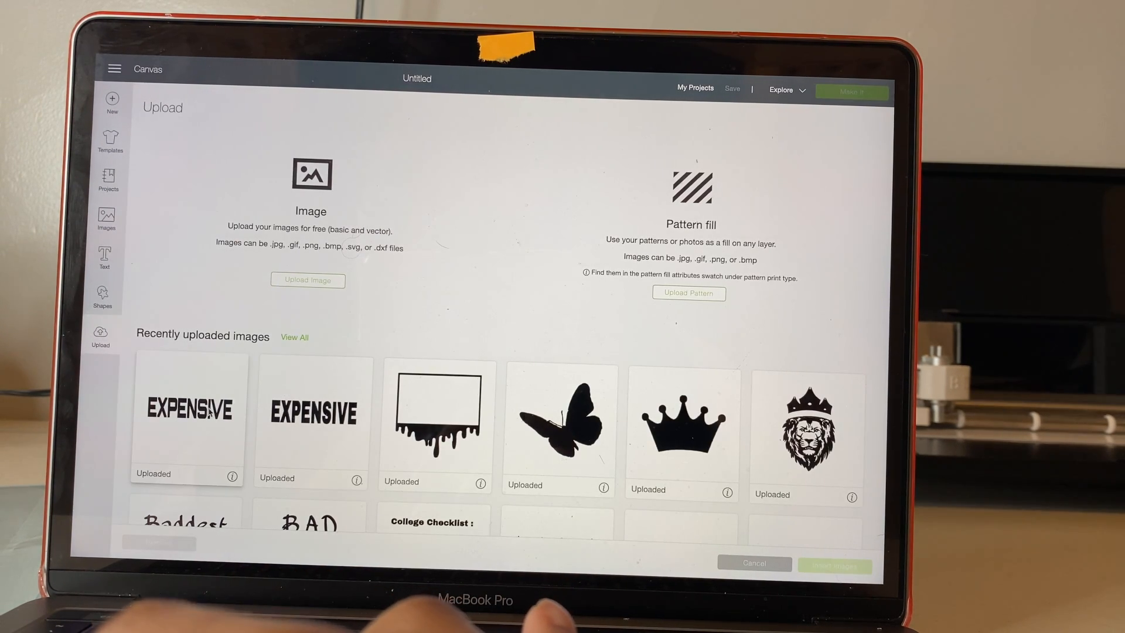
pyautogui.moveTo(212, 410)
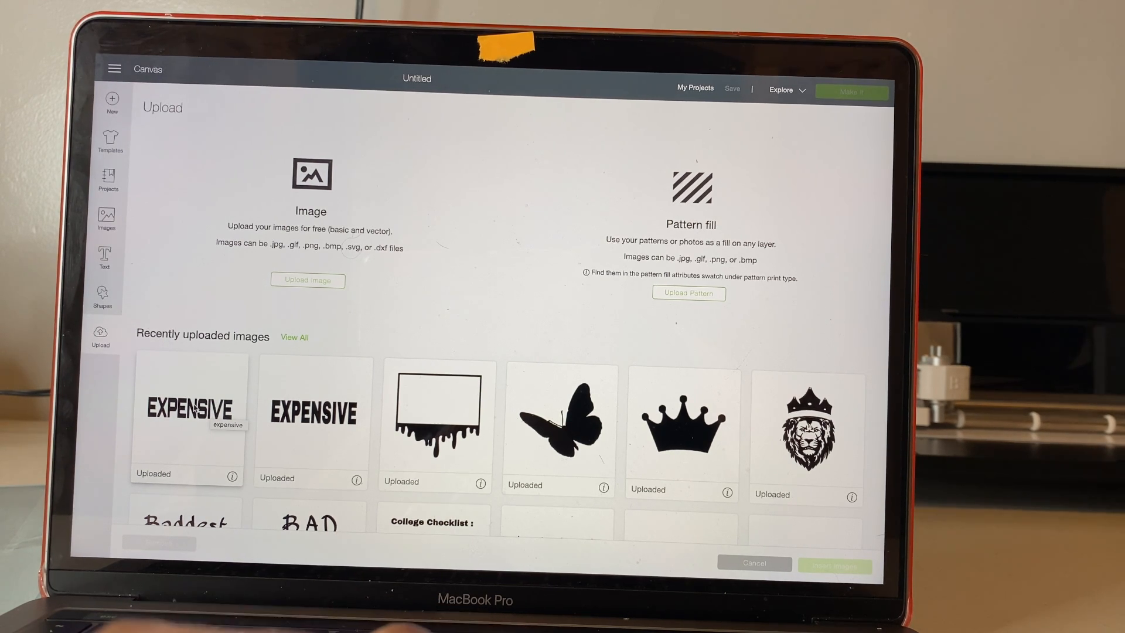
pyautogui.click(186, 415)
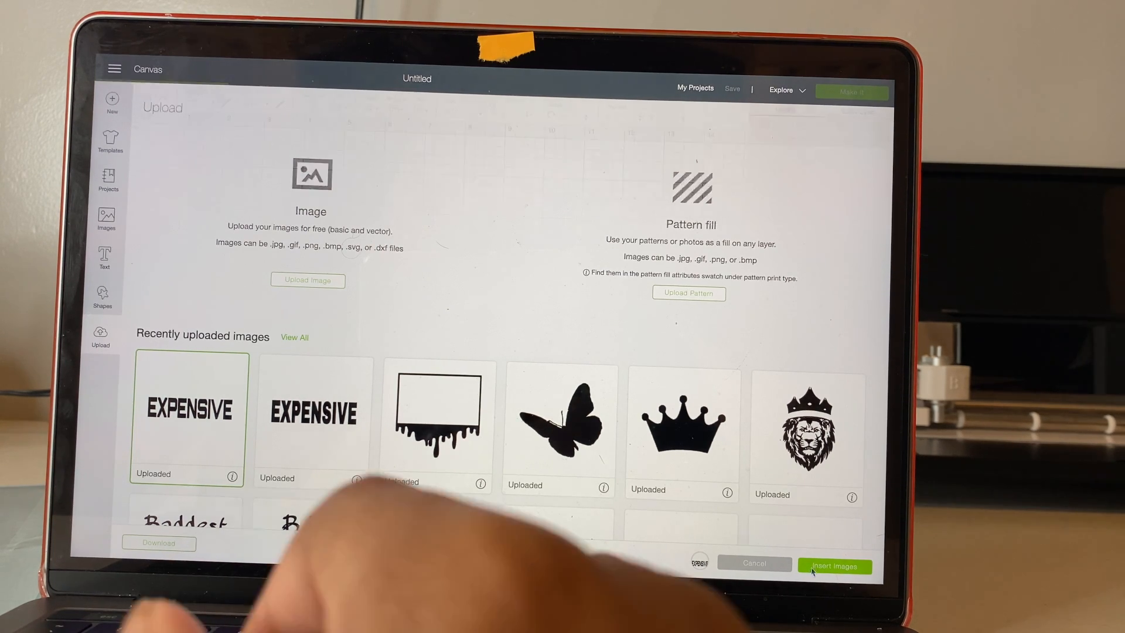
pyautogui.click(833, 566)
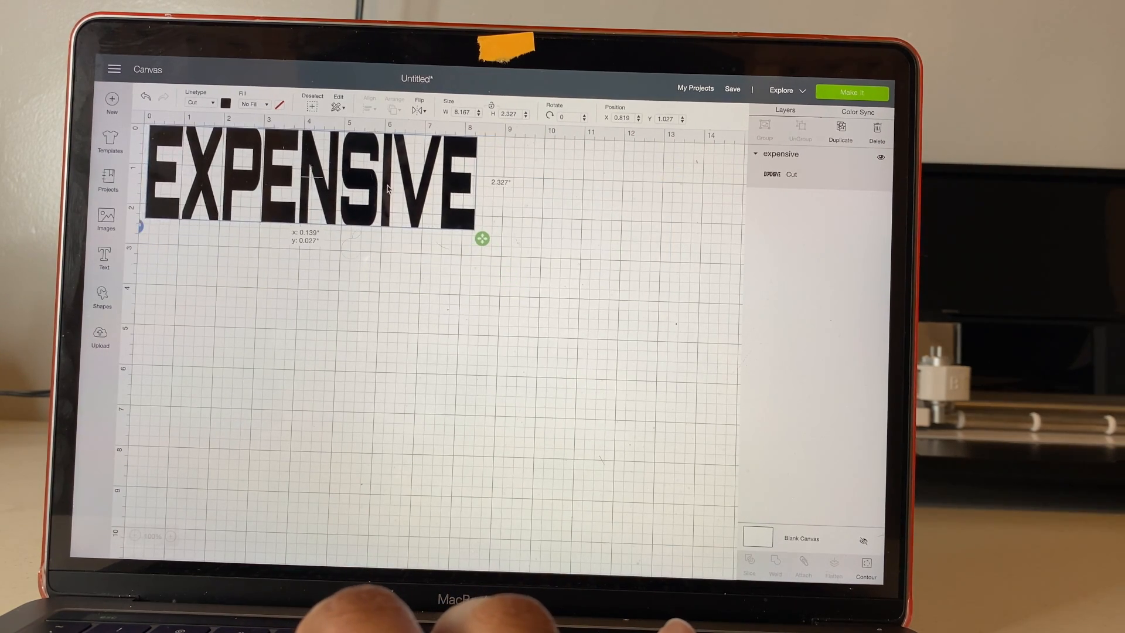
# - Drag EXPENSIVE to the canvas's top-left corner and resize it slightly larger
pyautogui.moveTo(308, 180); pyautogui.dragTo(301, 172)
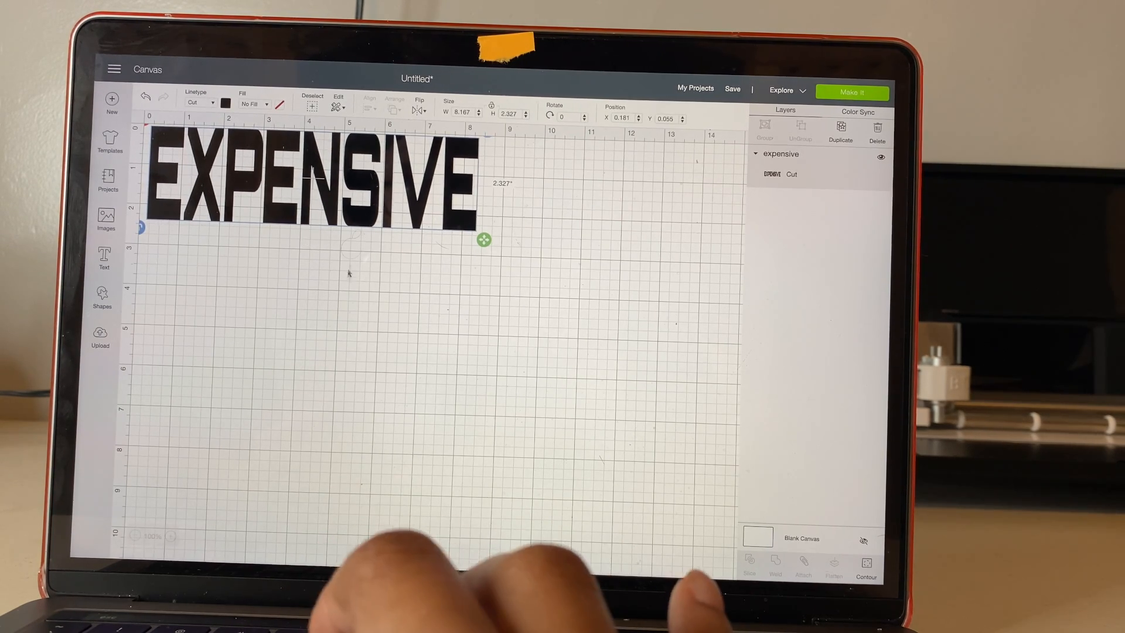
pyautogui.click(348, 276)
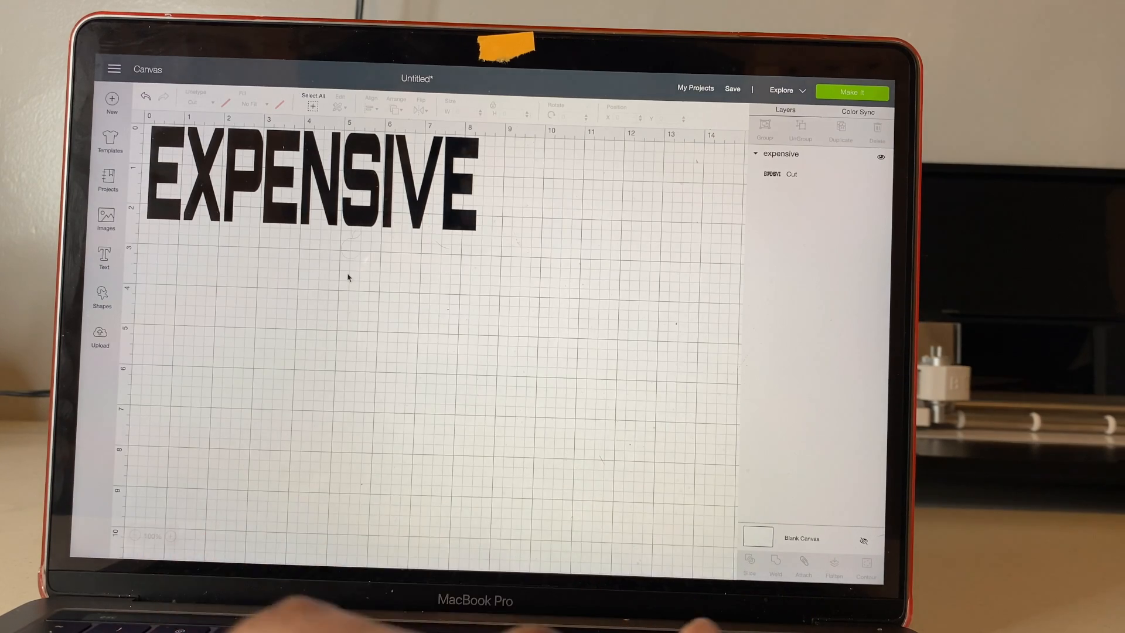
pyautogui.click(315, 179)
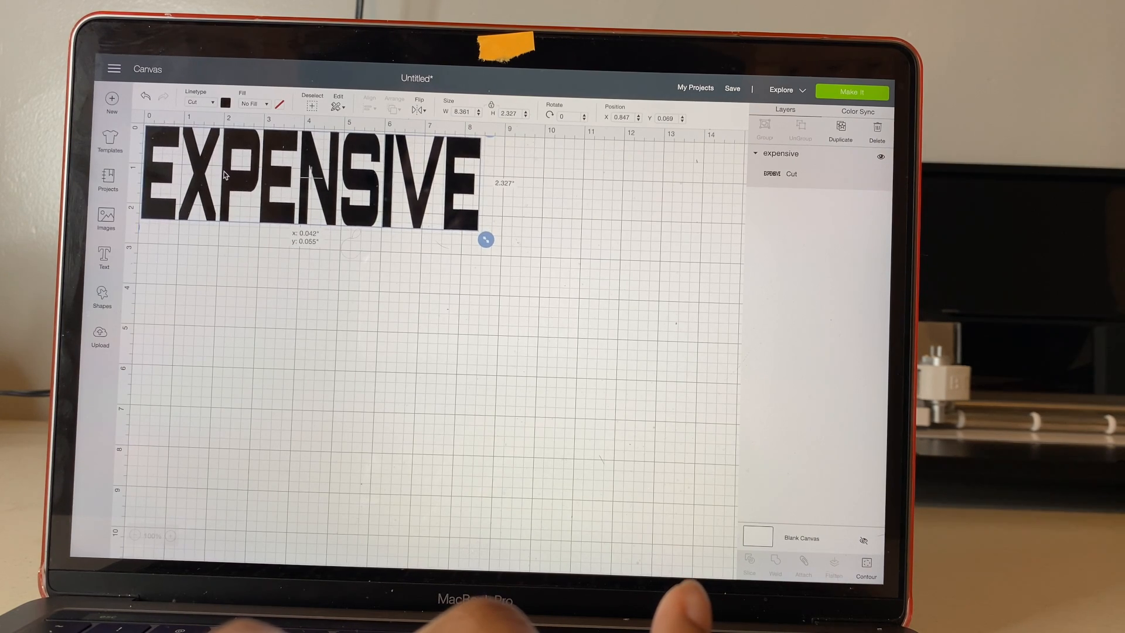
pyautogui.click(249, 292)
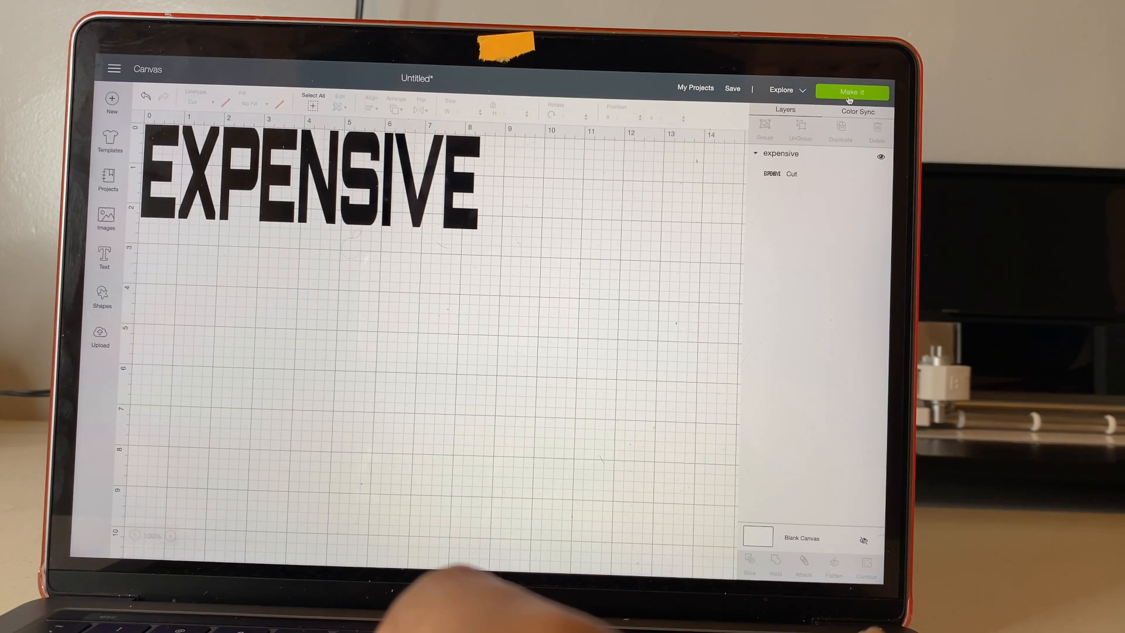
# - Prepare the EXPENSIVE cut mat with Mirror turned on and continue to the Explore connection
pyautogui.click(852, 91)
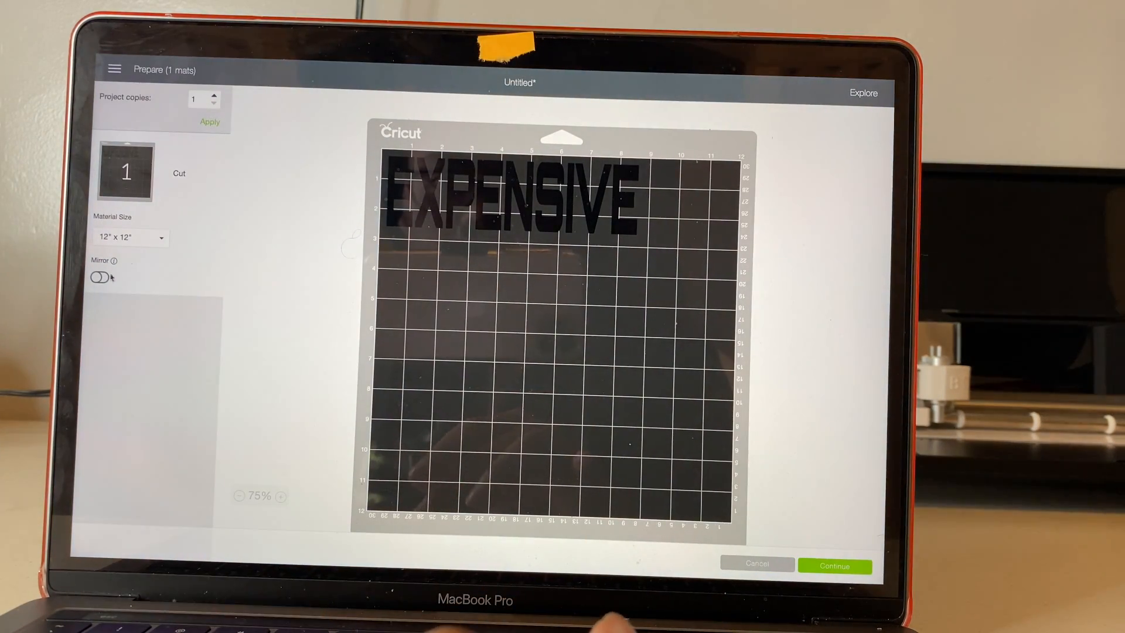
pyautogui.click(100, 278)
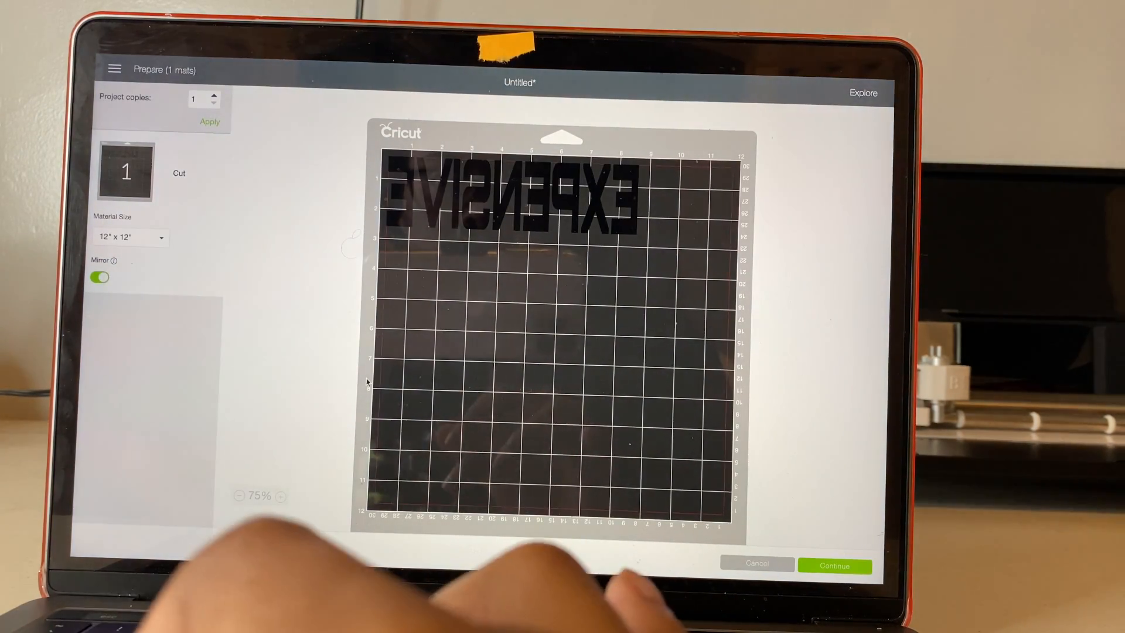
pyautogui.click(834, 565)
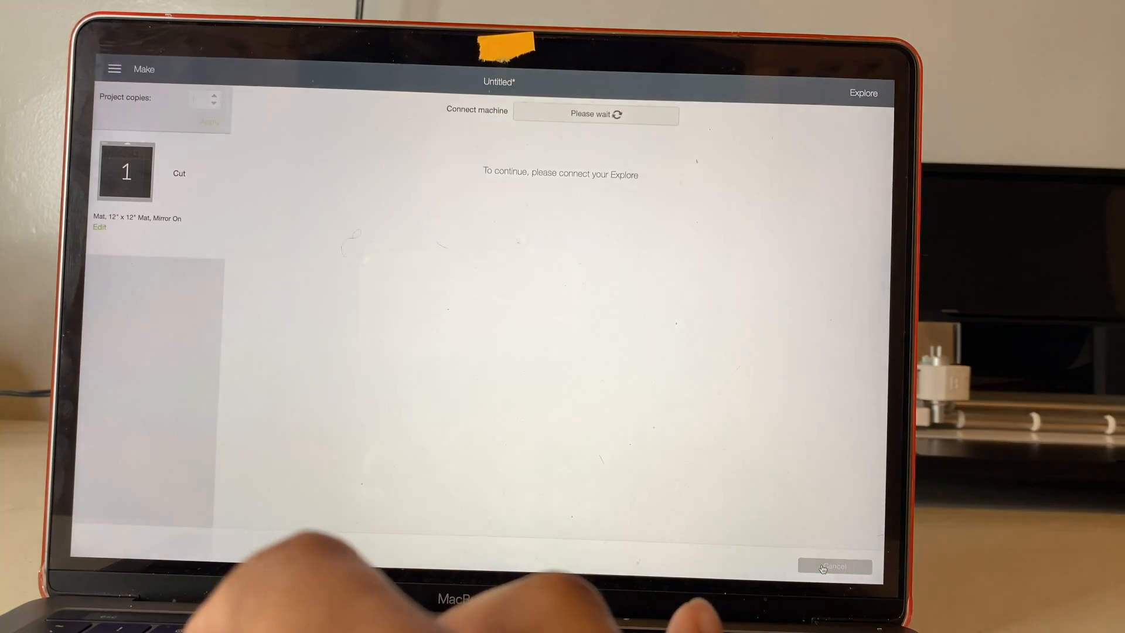